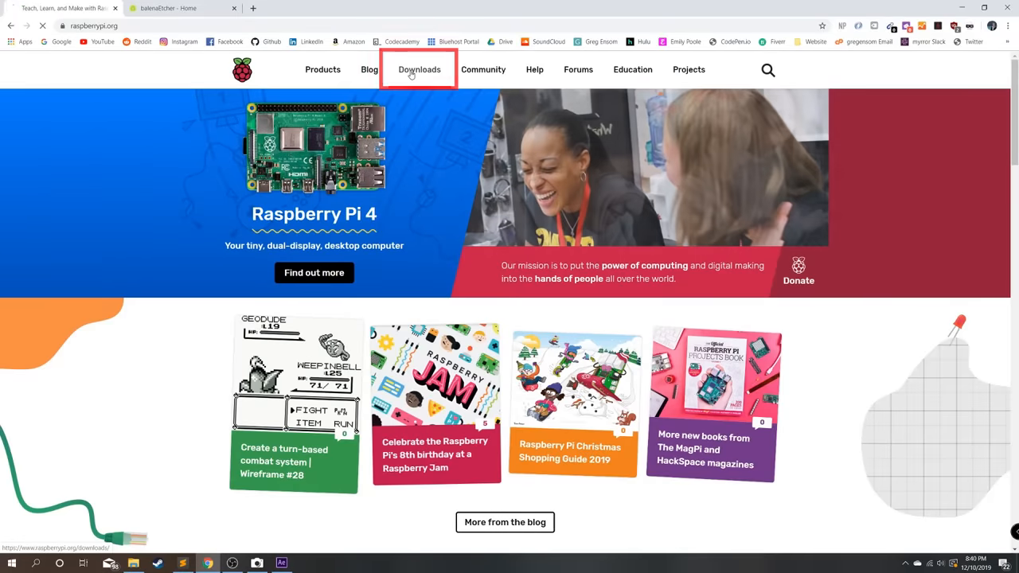
Step: Save the Raspbian Buster with desktop and recommended software ZIP to Downloads
left_click(418, 69)
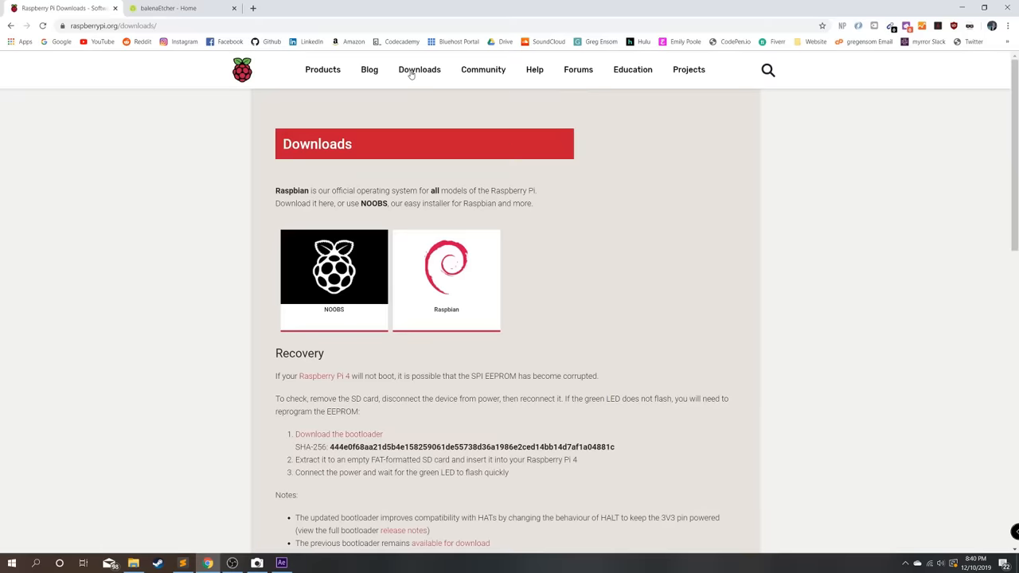
left_click(446, 271)
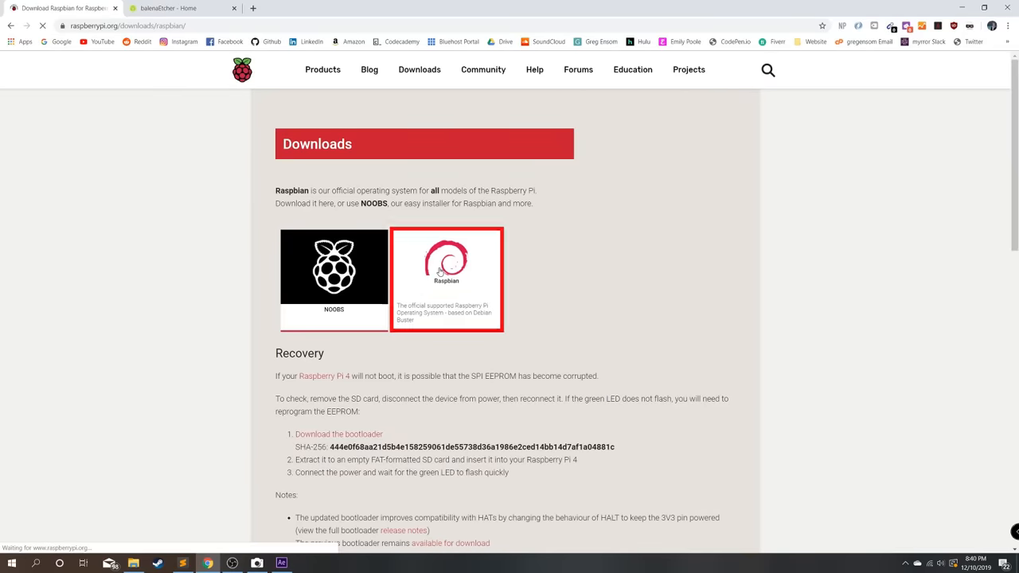
scroll("down", 3)
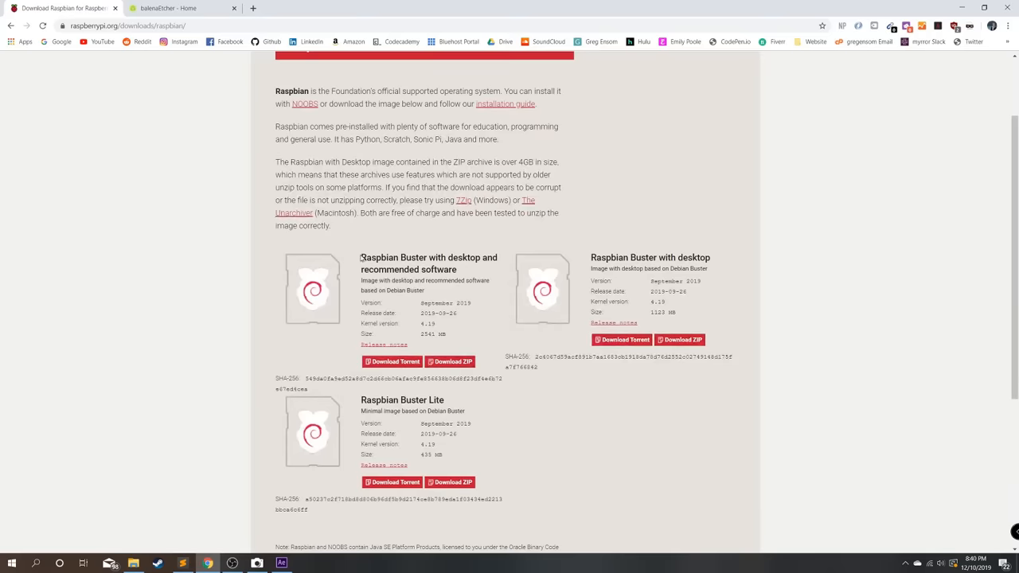
scroll("down", 3)
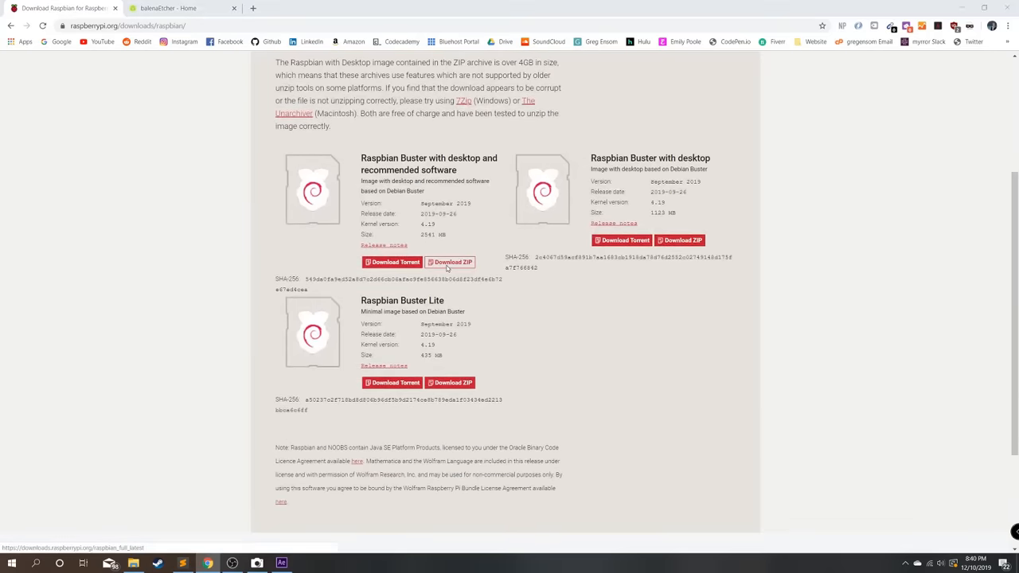
left_click(450, 261)
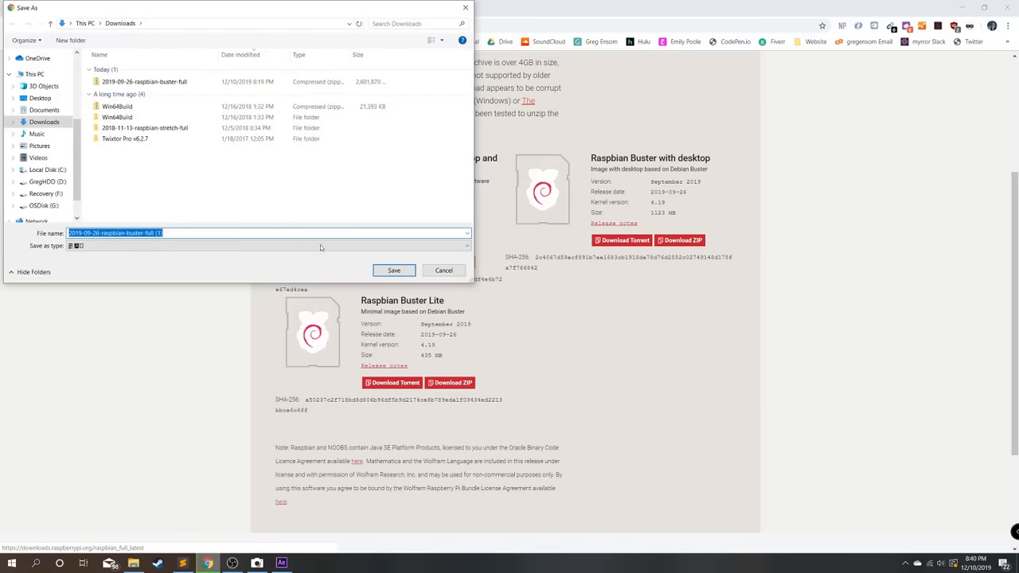
left_click(393, 269)
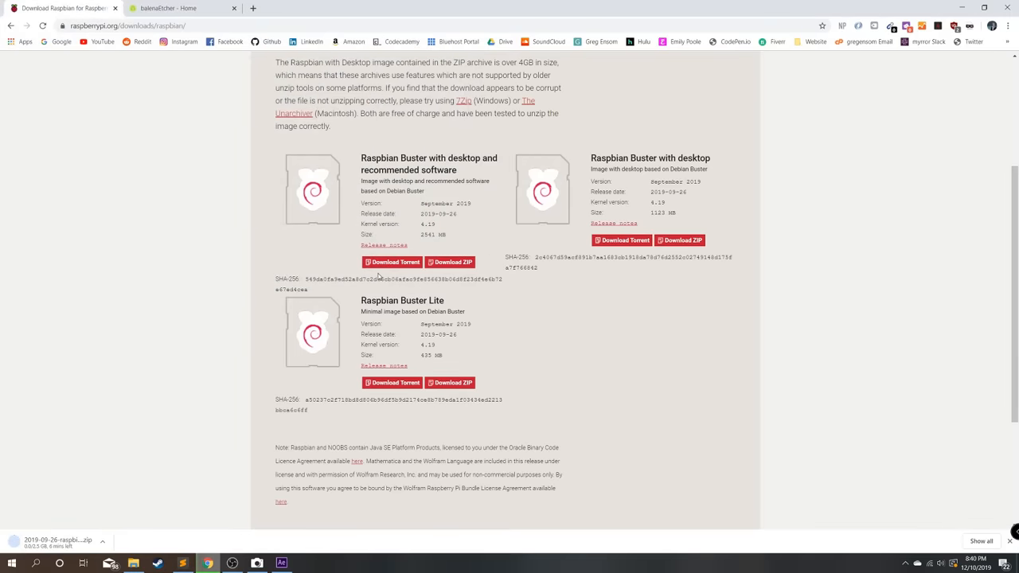
mouse_move(272, 104)
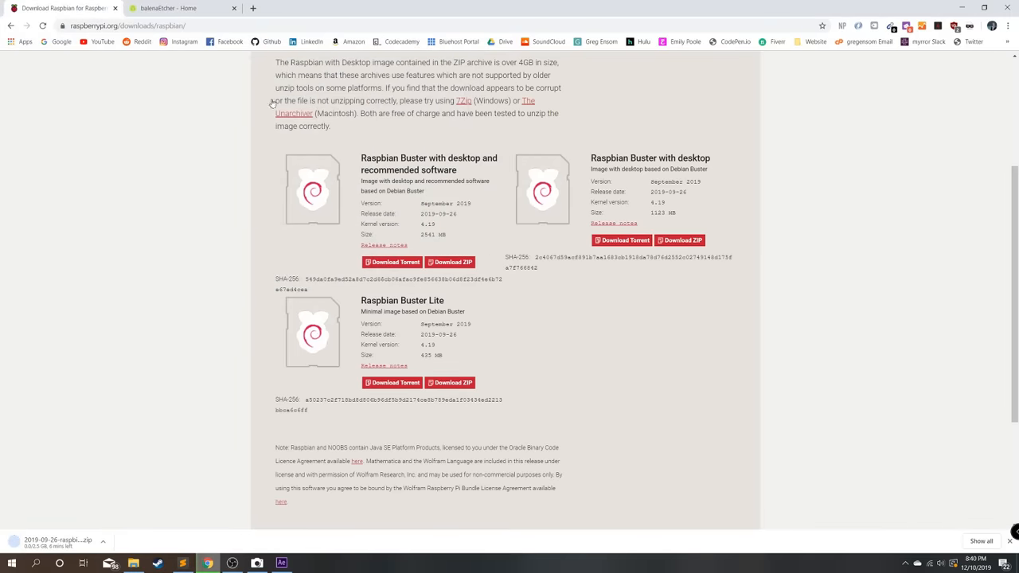
left_click(168, 8)
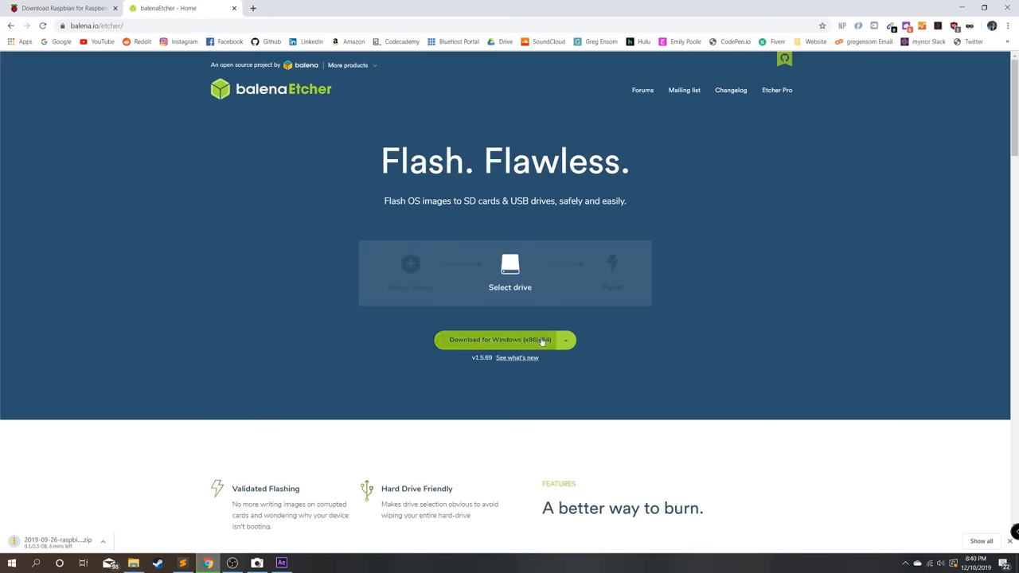
Step: Download the Windows version of balenaEtcher from the download options dropdown
left_click(565, 340)
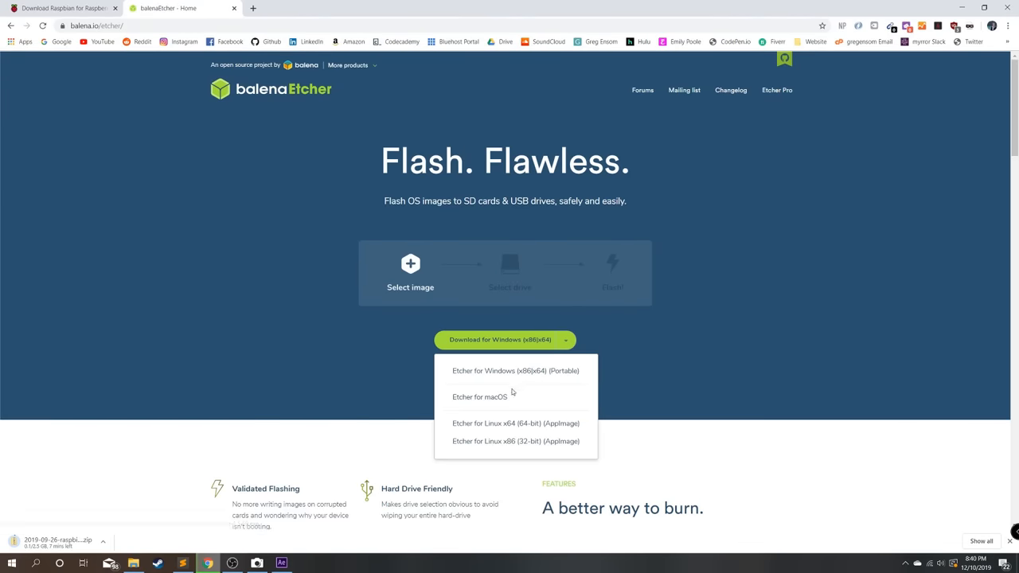
left_click(499, 340)
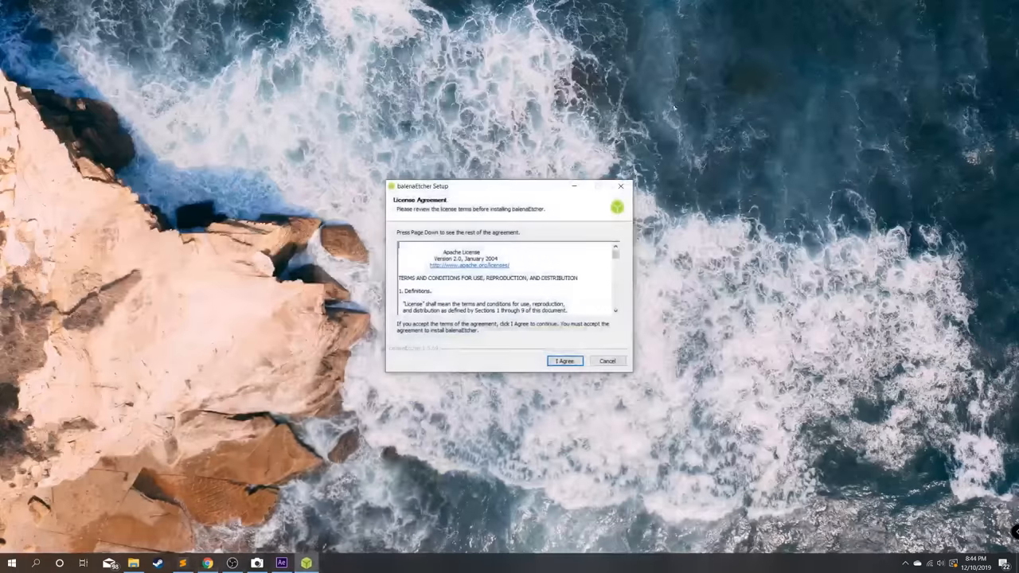
Step: Accept the Apache license agreement to install balenaEtcher
left_click(564, 360)
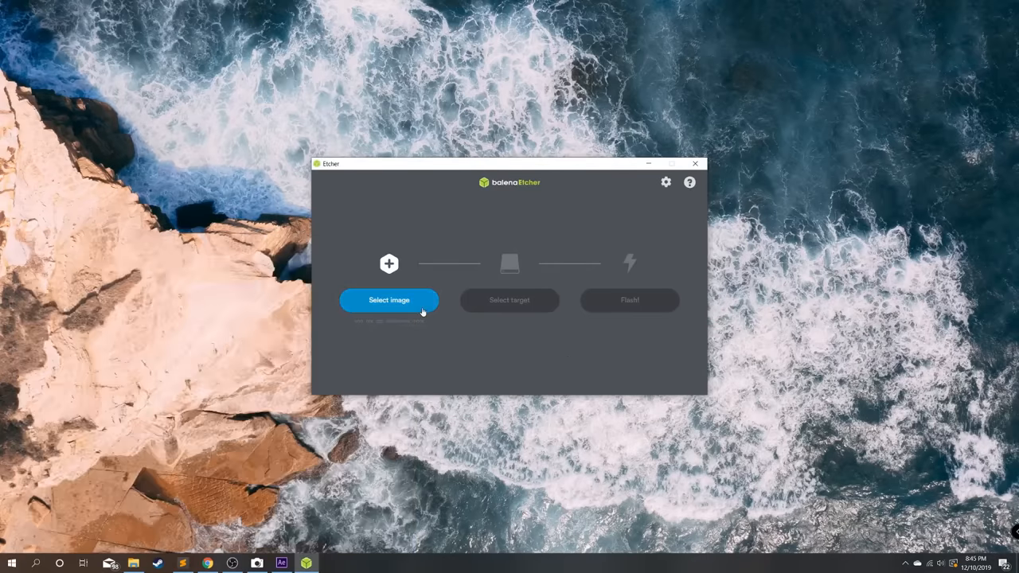
Step: Flash the 2019-09-26-raspbian-buster-full image from Downloads onto the SDHC card
left_click(388, 300)
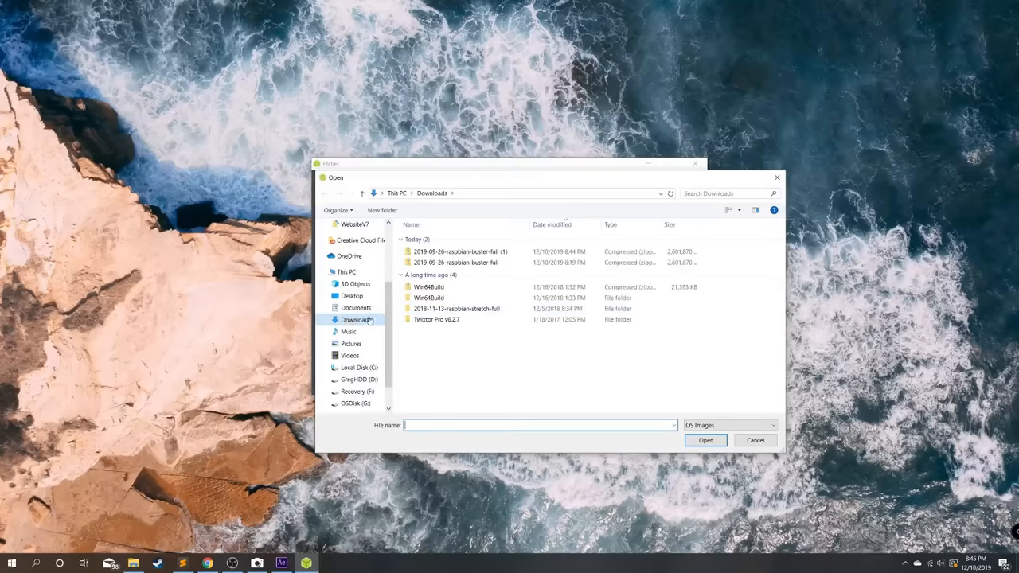
left_click(456, 263)
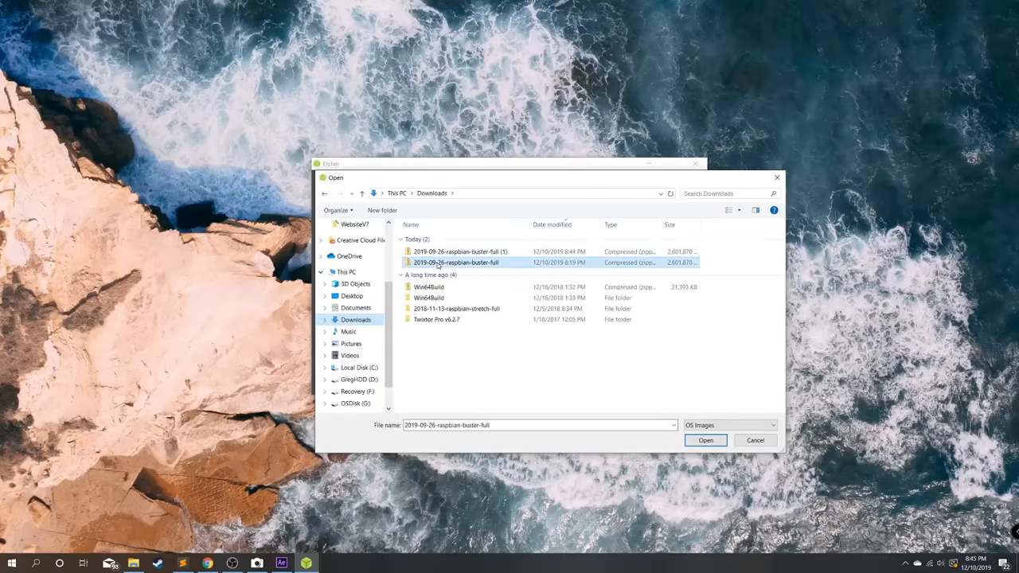
left_click(706, 440)
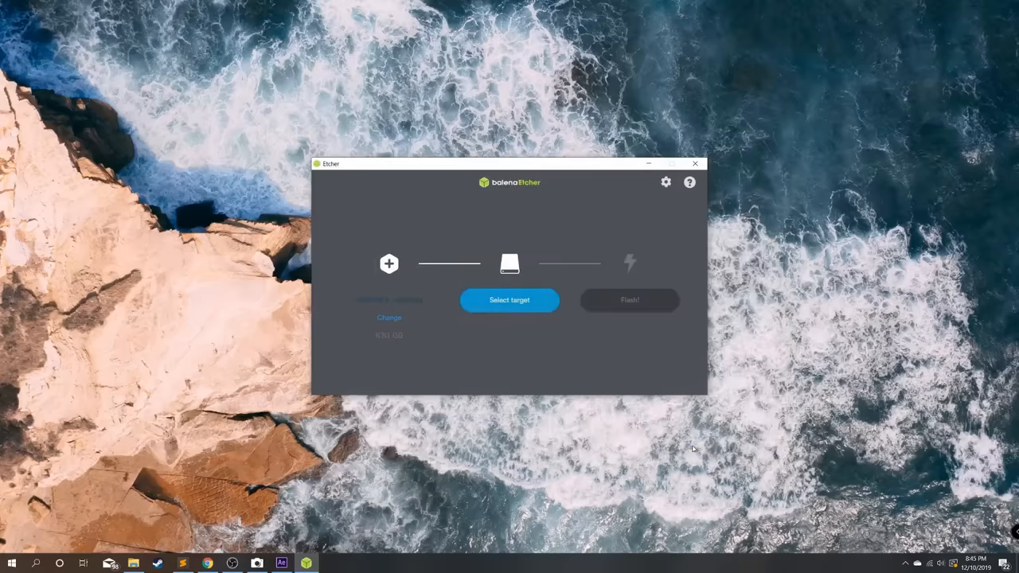
left_click(508, 300)
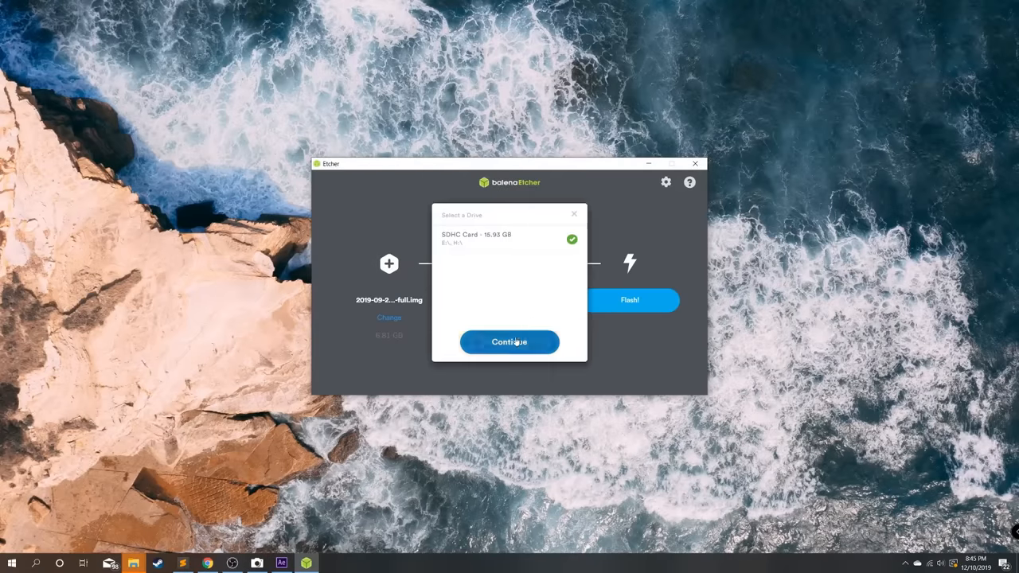
left_click(509, 341)
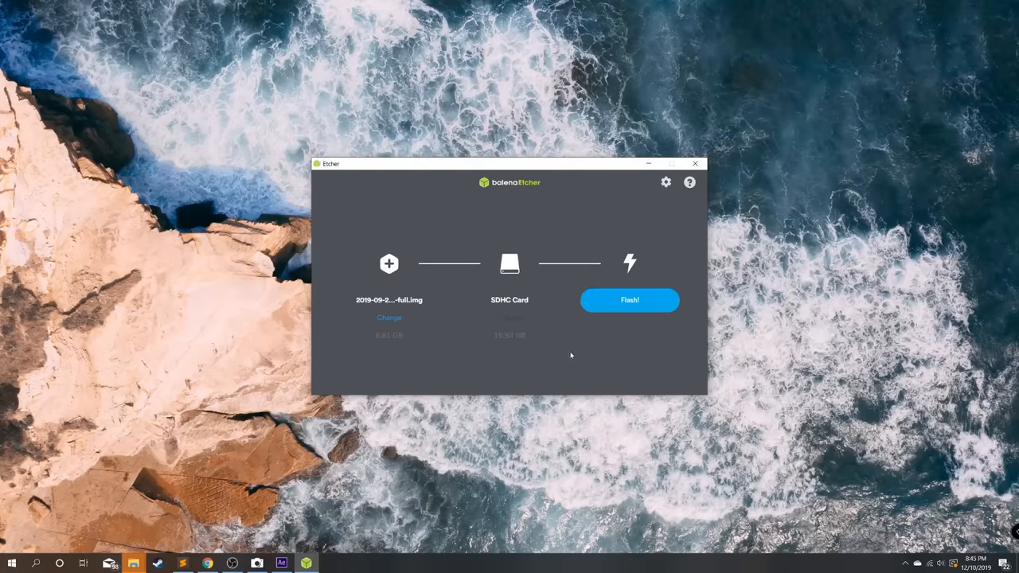
left_click(629, 300)
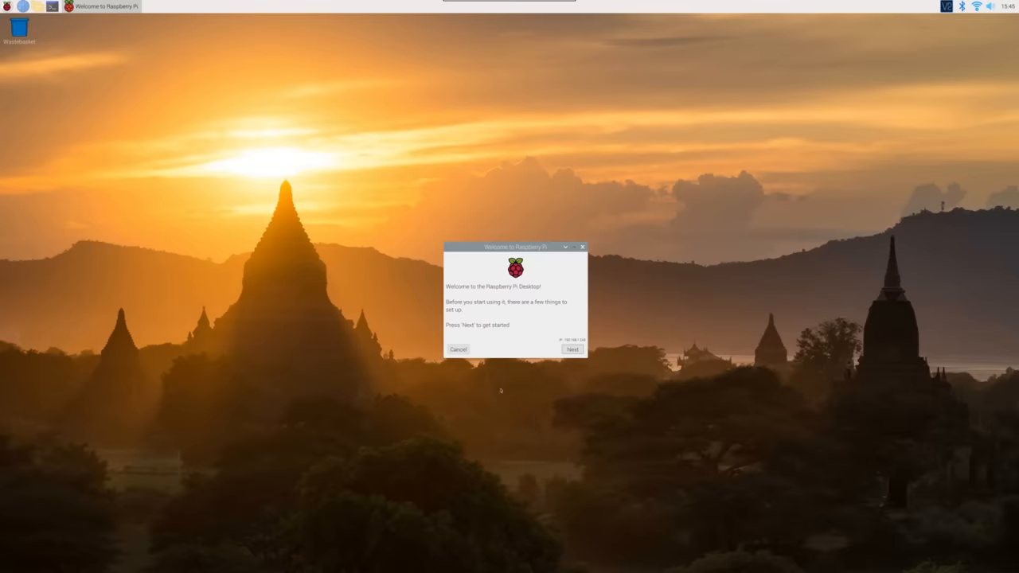
Step: Set country to United States, language American English, and timezone New York
left_click(572, 350)
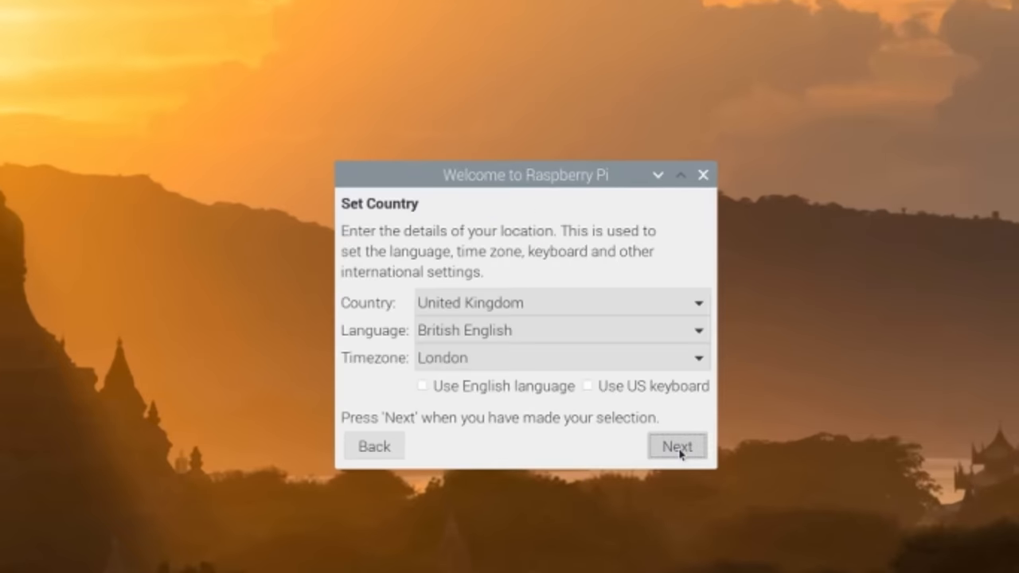
left_click(557, 302)
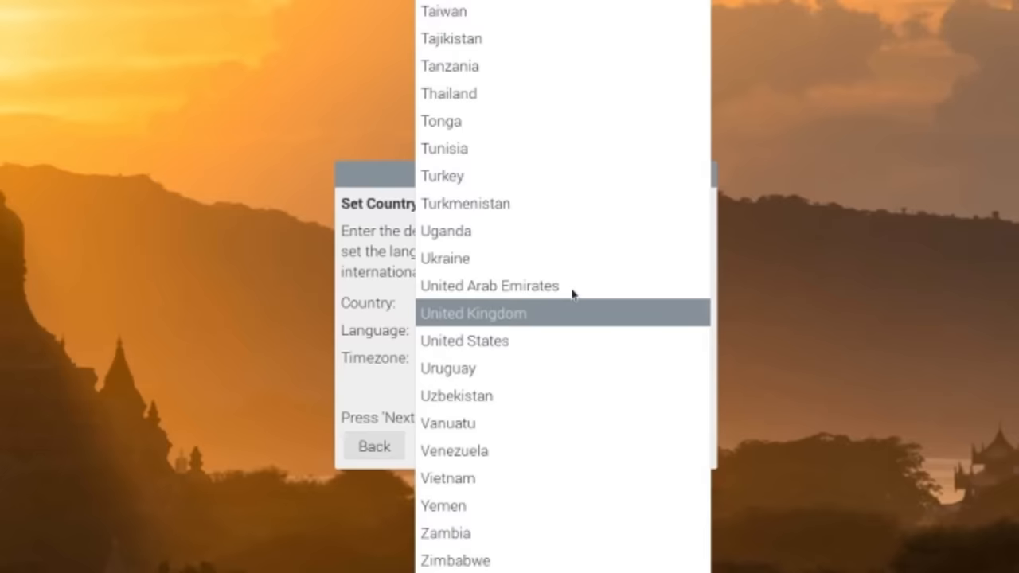
left_click(464, 341)
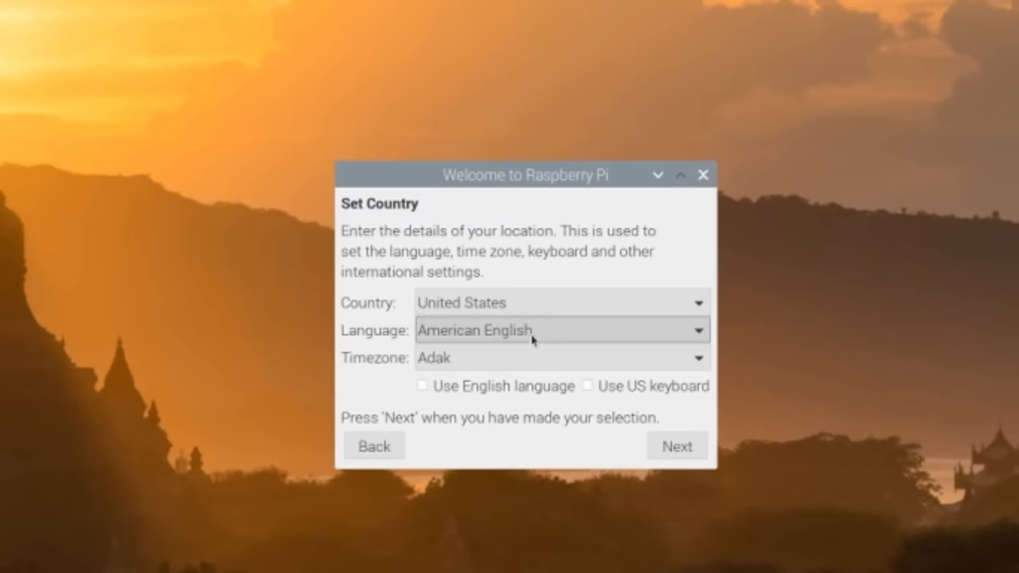
left_click(558, 358)
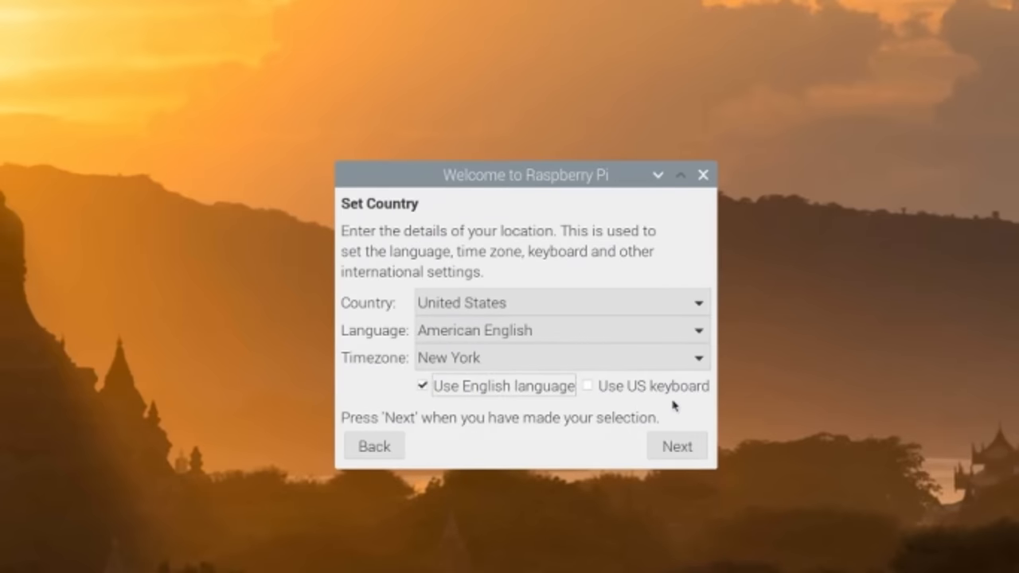
left_click(588, 386)
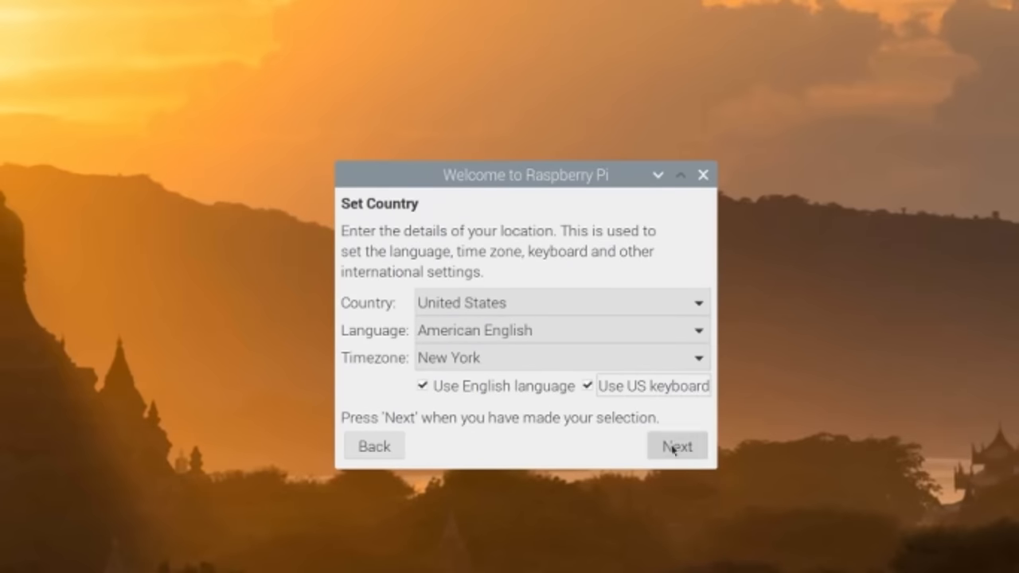
left_click(675, 445)
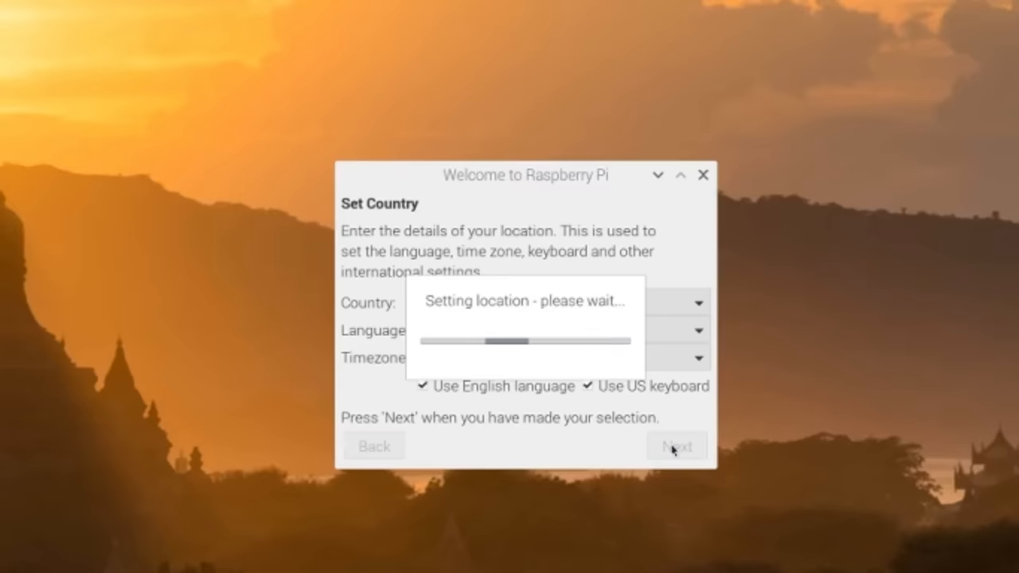
left_click(676, 445)
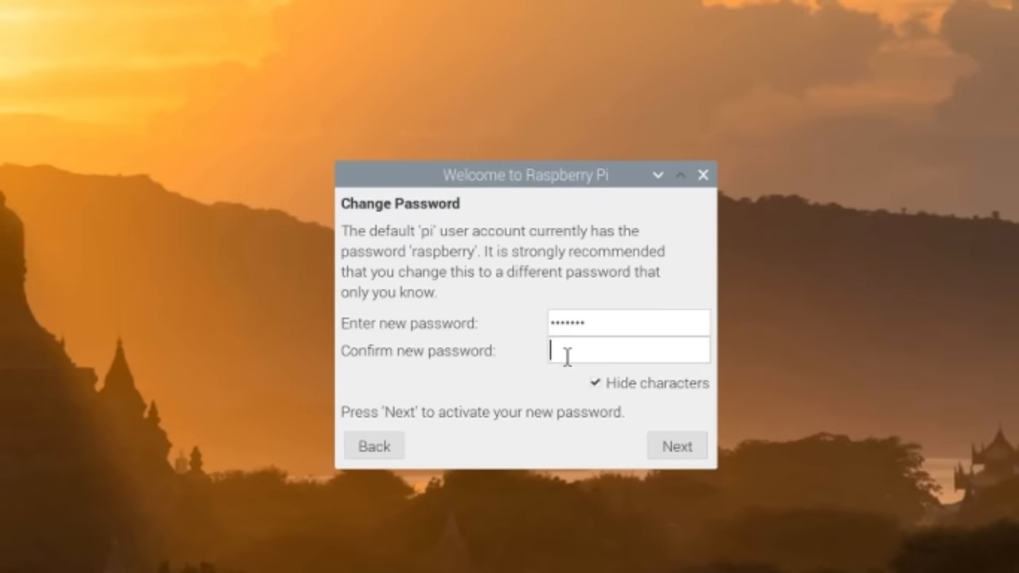
Step: Set a new password, keep screen border, skip WiFi, update software, then restart
left_click(677, 445)
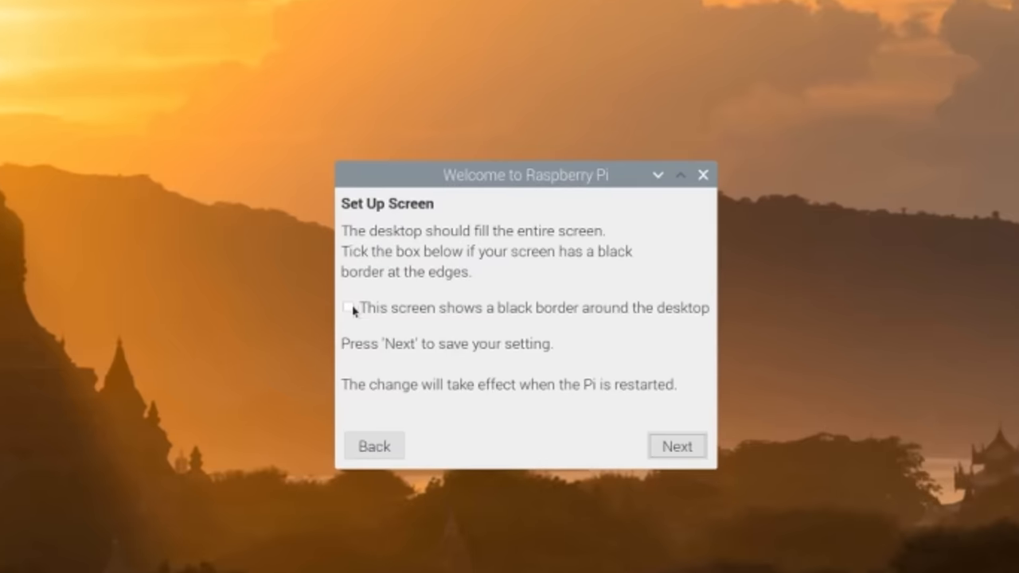
left_click(676, 445)
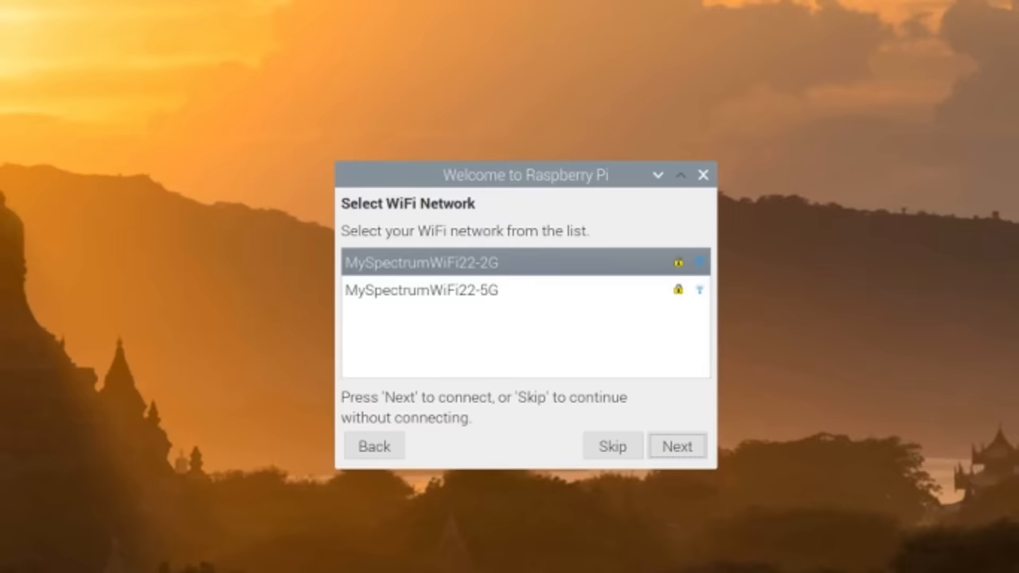
left_click(677, 446)
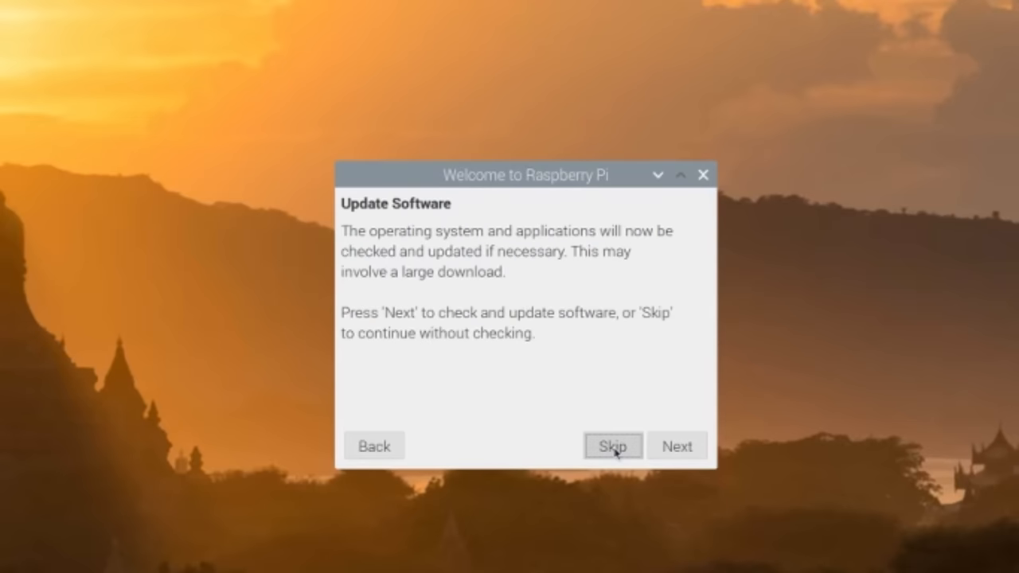
mouse_move(440, 211)
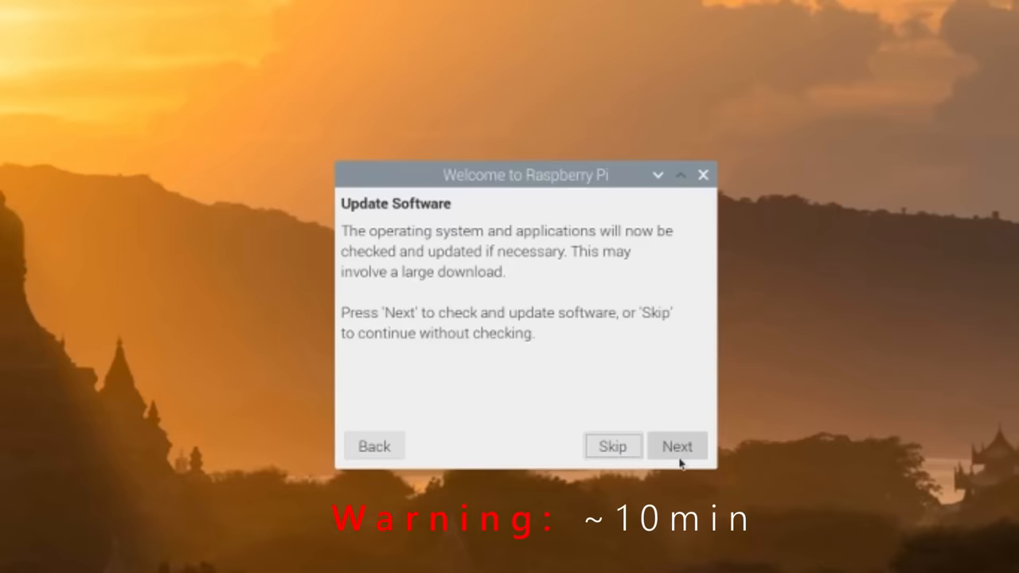
mouse_move(679, 452)
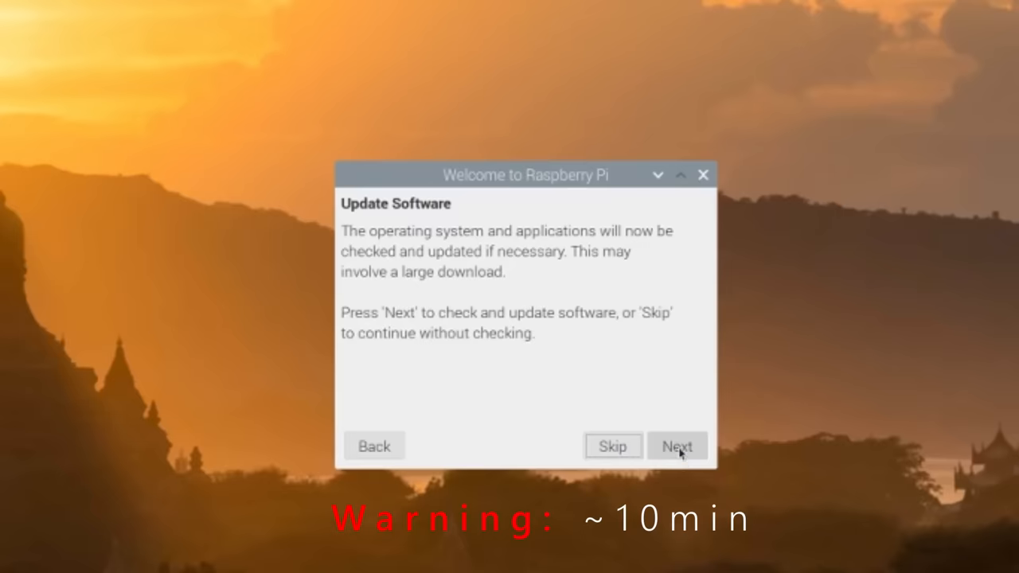
left_click(677, 445)
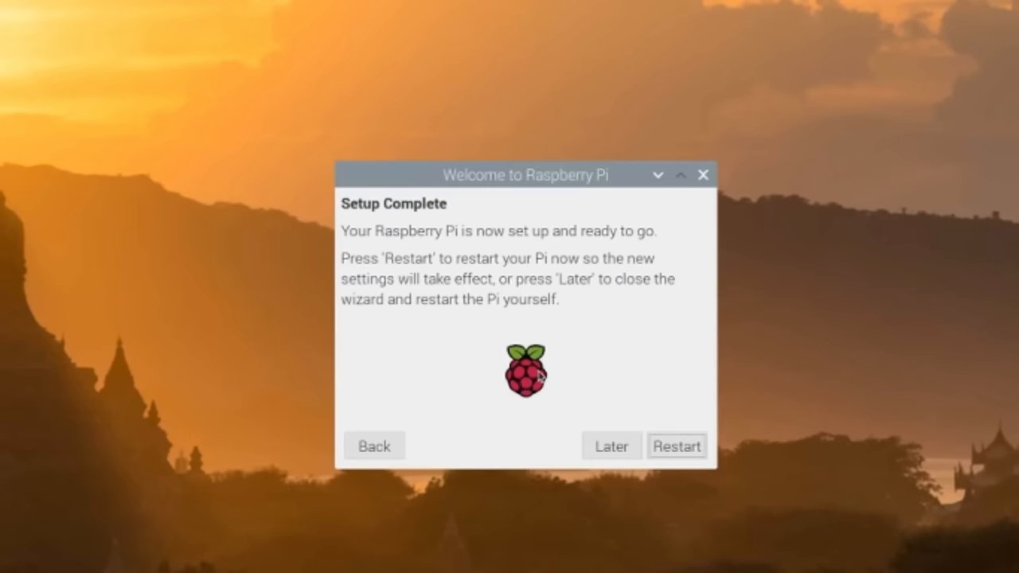
mouse_move(641, 427)
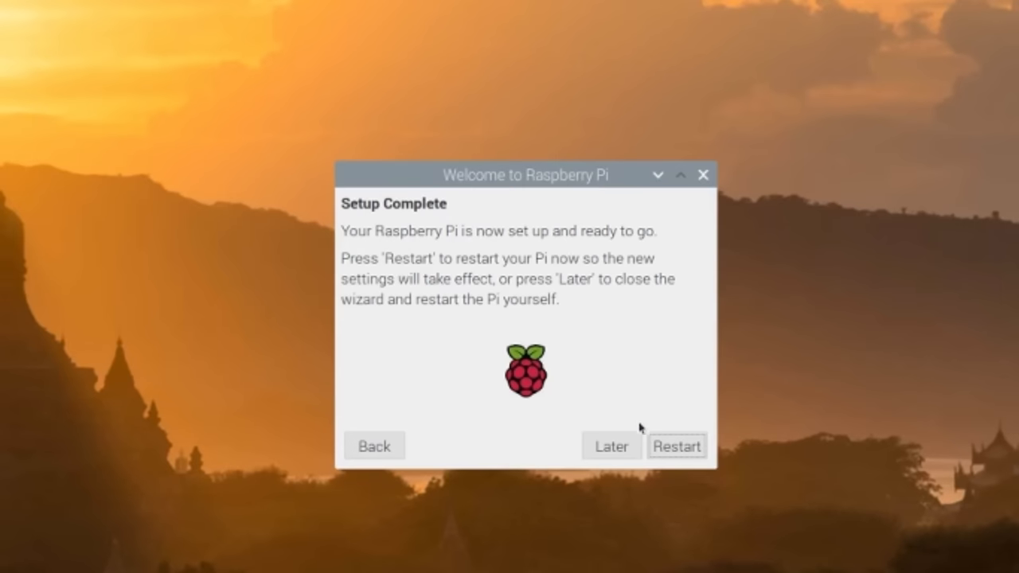
left_click(611, 446)
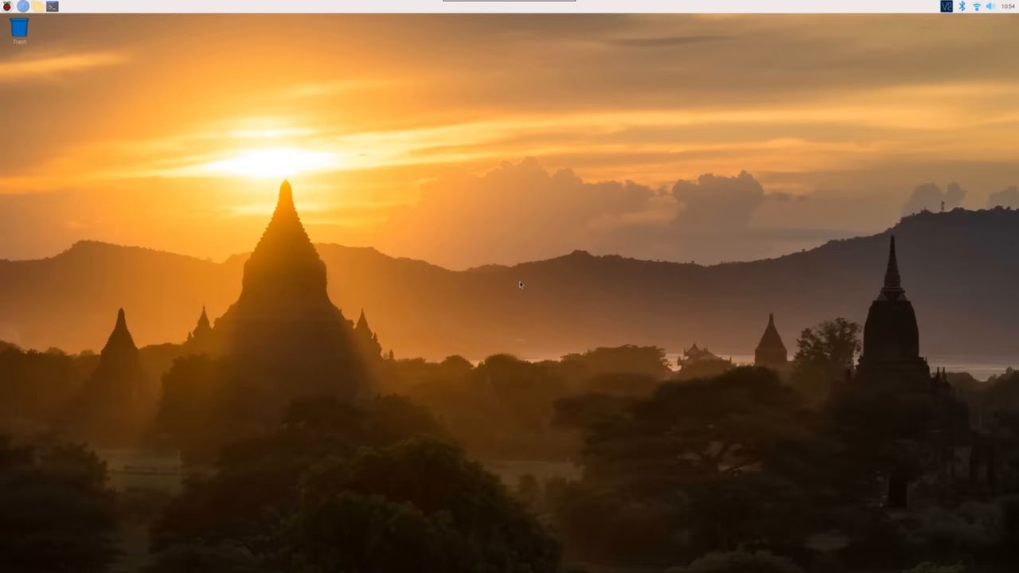
Step: Search Google for magicmirror in maximised Chromium and open MagicMirror.Builders
left_click(52, 6)
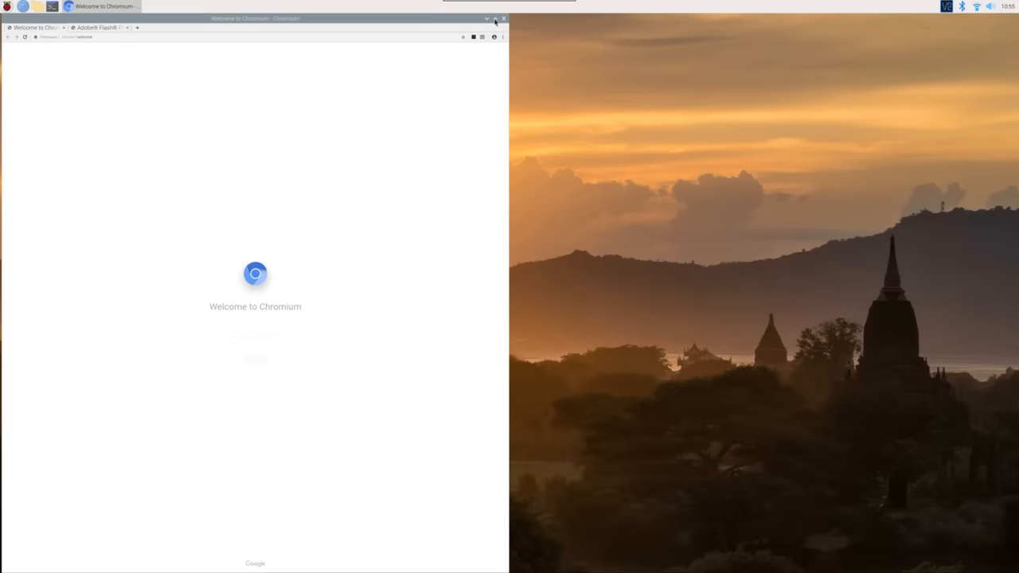
left_click(494, 18)
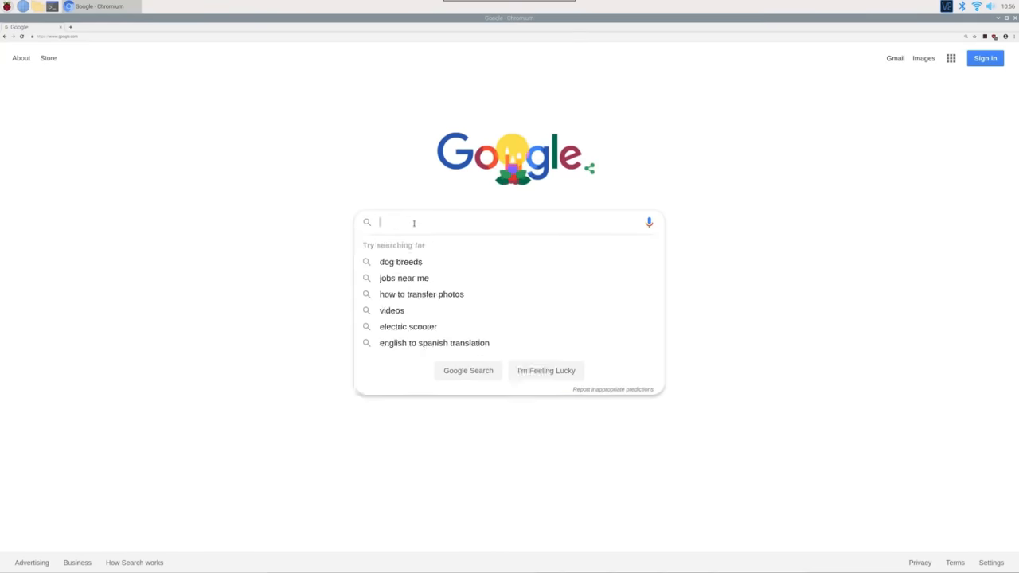
type("magicmirror")
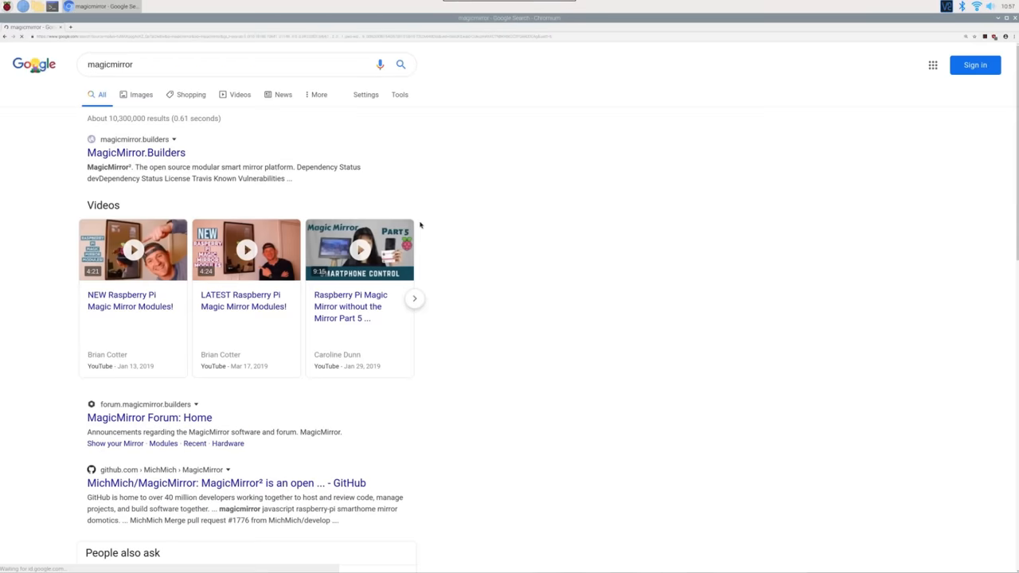
left_click(135, 152)
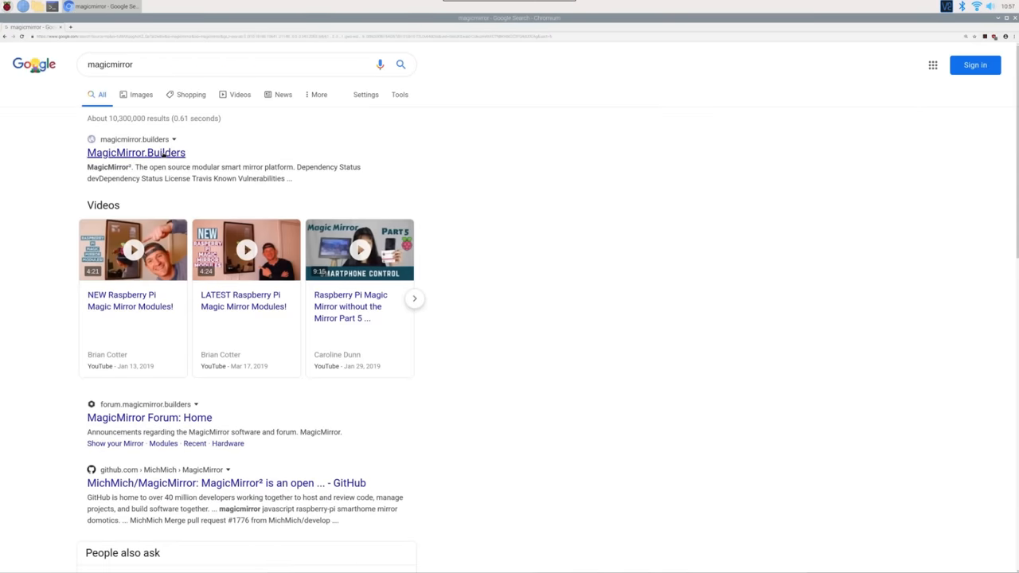
left_click(135, 152)
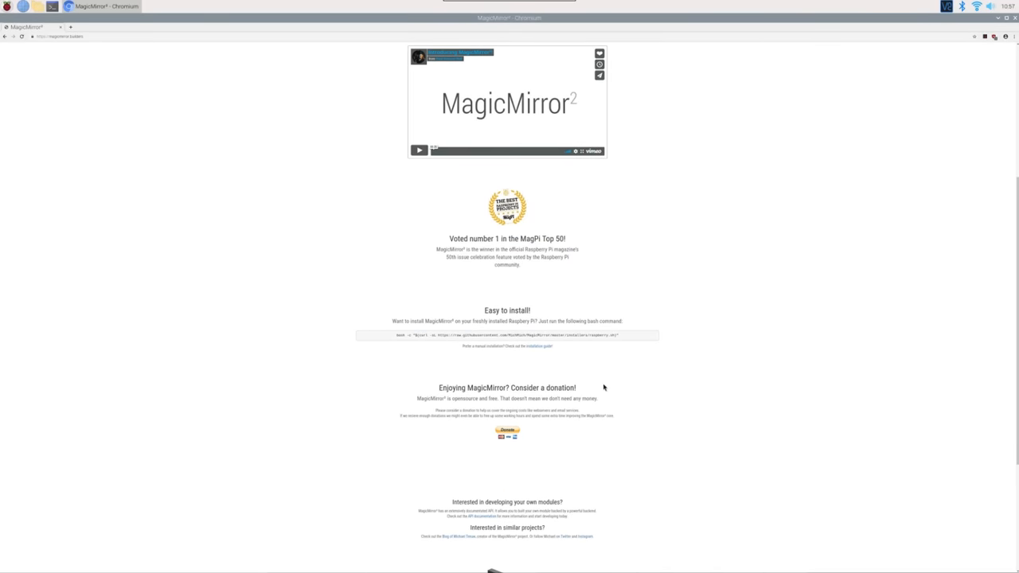
Step: Copy the bash install command from the Easy to install section
scroll("down", 3)
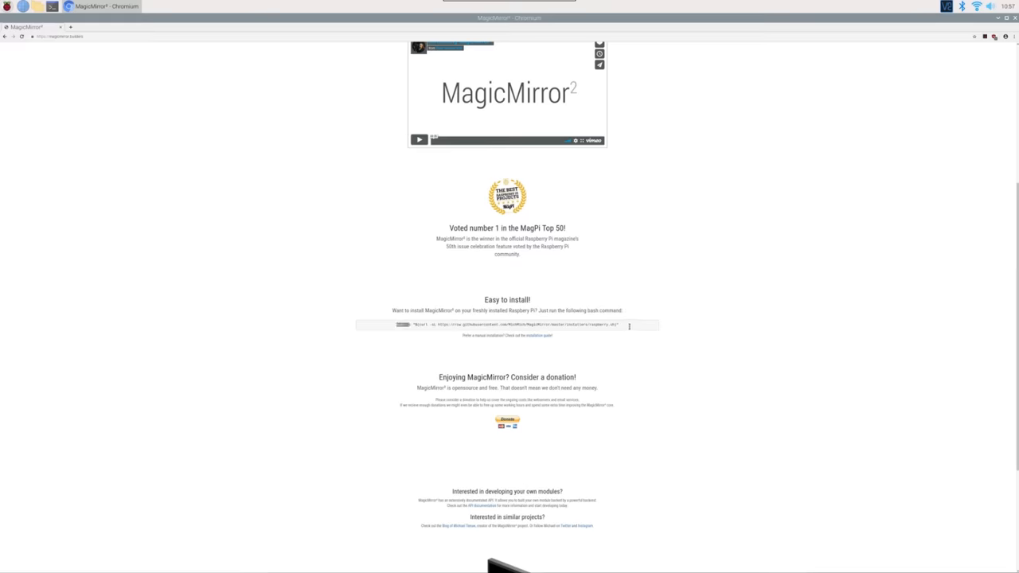
right_click(507, 324)
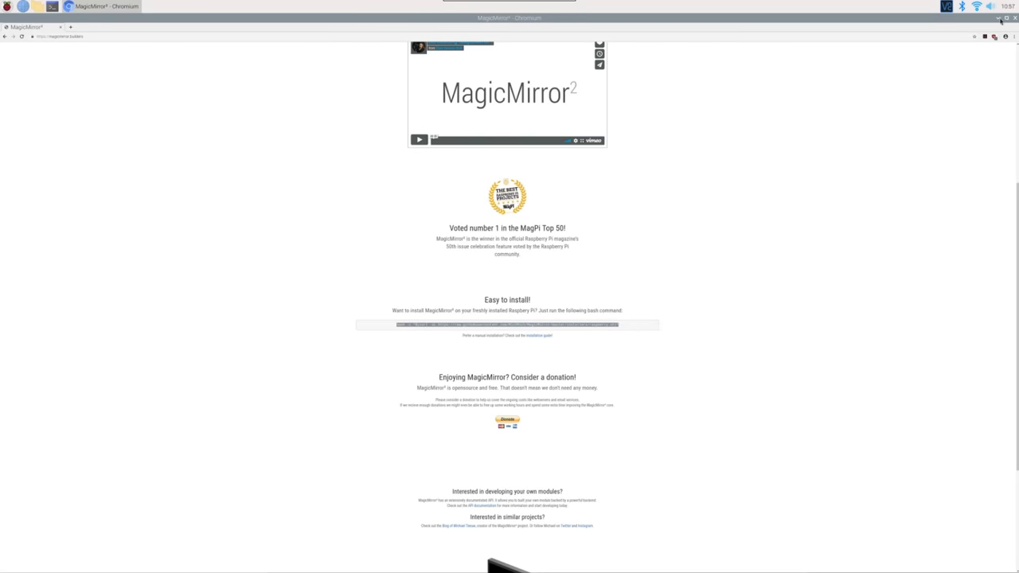
left_click(994, 17)
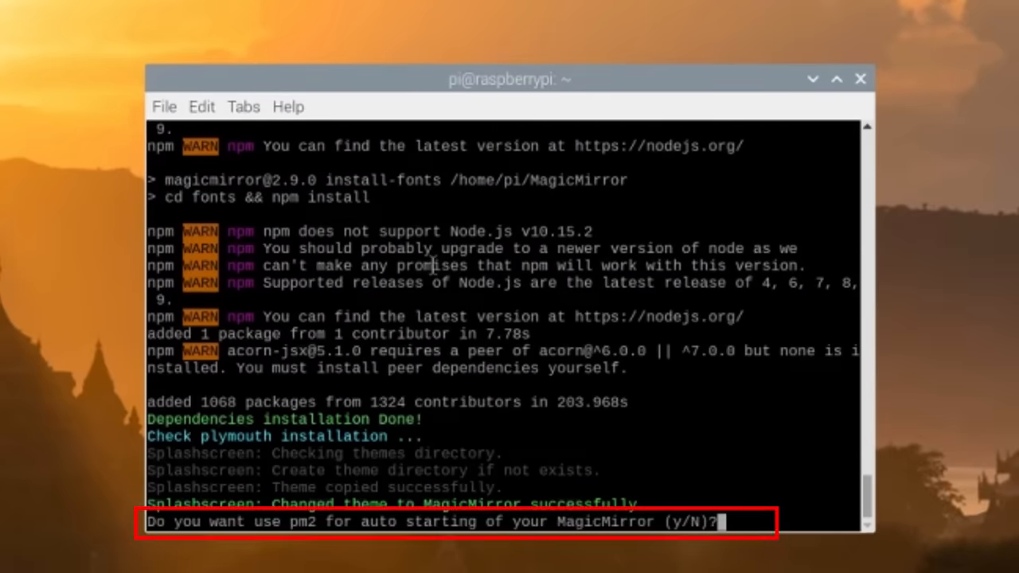
Step: Answer y to the installer's pm2 auto-start and screen saver prompts
type("y")
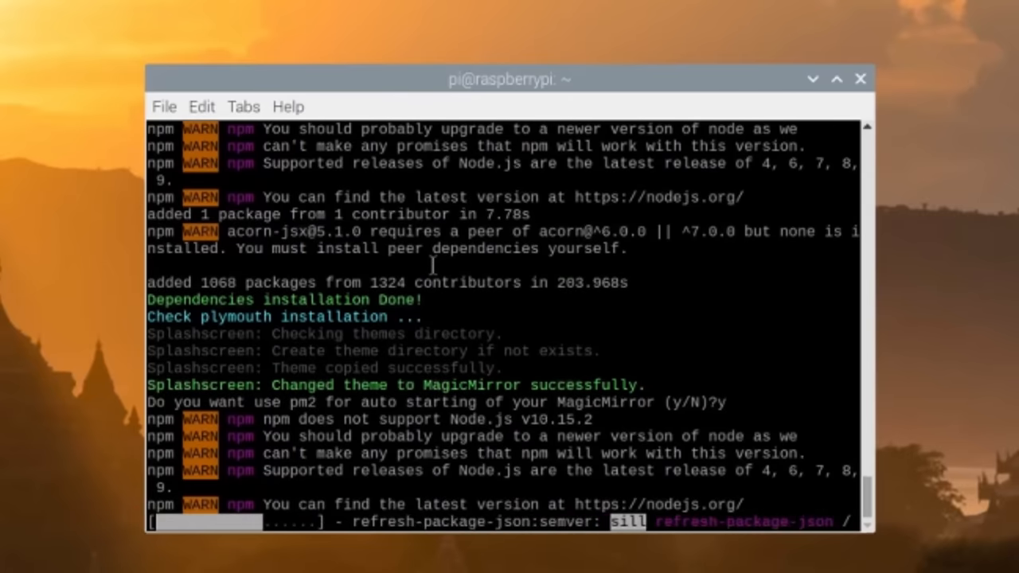
type("y")
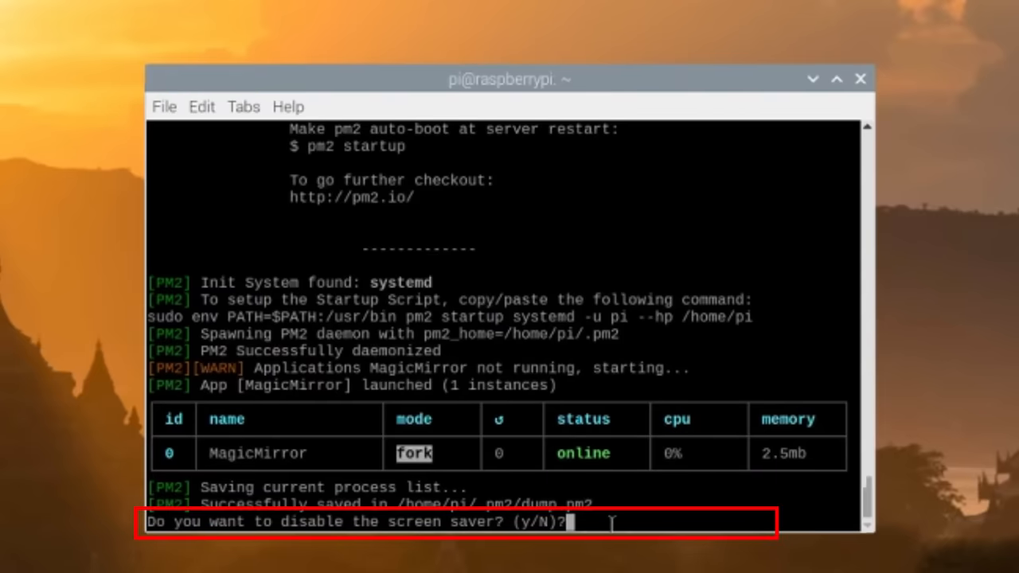
type("y")
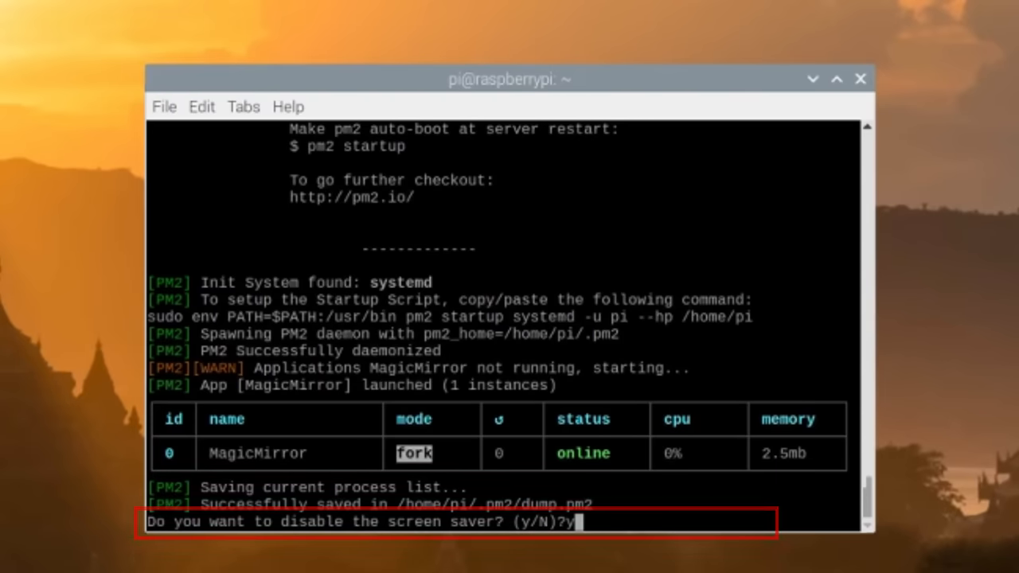